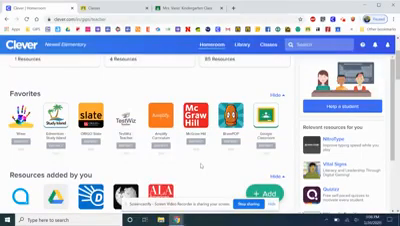
Scroll down the kindergarten class Stream to read the teacher's announcement posts
{"action": "scroll", "scroll_direction": "down", "scroll_amount": 3}
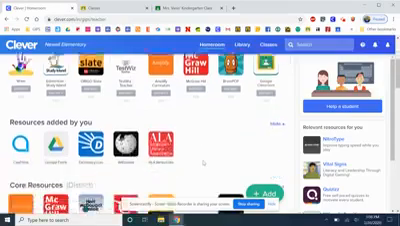
{"action": "scroll", "scroll_direction": "down", "scroll_amount": 3}
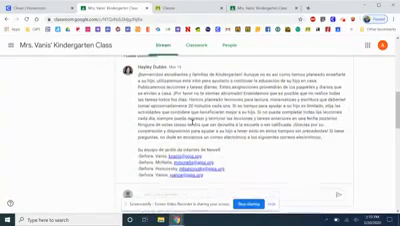
{"action": "scroll", "scroll_direction": "down", "scroll_amount": 3}
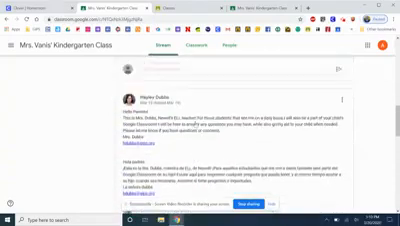
{"action": "scroll", "scroll_direction": "down", "scroll_amount": 3}
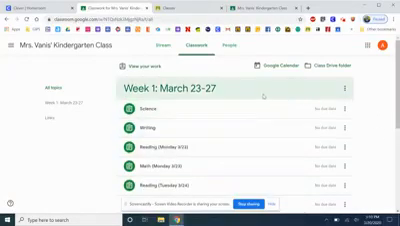
Scroll through the Week 1: March 23–27 classwork topic down to the Reading Thursday assignment
{"action": "scroll", "scroll_direction": "down", "scroll_amount": 3}
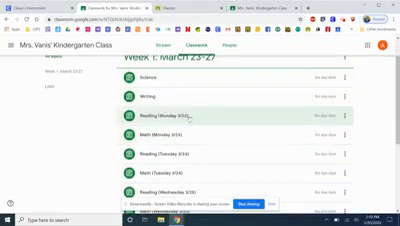
{"action": "scroll", "scroll_direction": "down", "scroll_amount": 3}
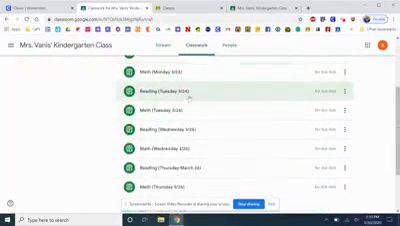
{"action": "scroll", "scroll_direction": "down", "scroll_amount": 3}
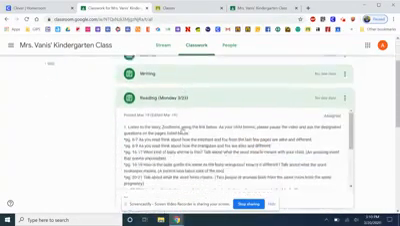
{"action": "scroll", "scroll_direction": "down", "scroll_amount": 3}
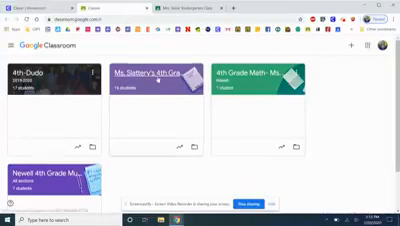
Return to the Classroom home and open the 4th-Dudo 2019–2020 class stream
{"action": "left_click", "coordinate": [60, 90]}
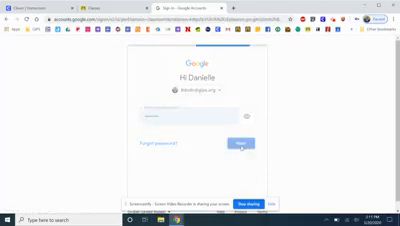
{"action": "left_click", "coordinate": [244, 142]}
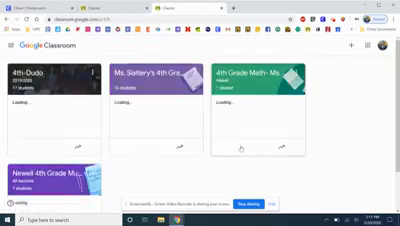
{"action": "left_click", "coordinate": [60, 80]}
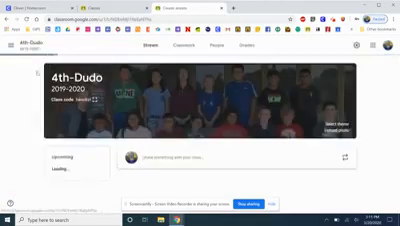
{"action": "scroll", "scroll_direction": "down", "scroll_amount": 3}
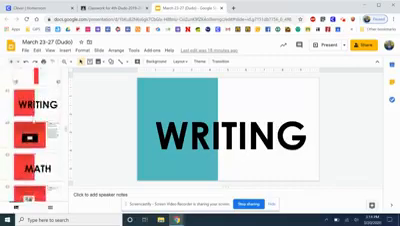
Scroll the Slides filmstrip past the WRITING slide to the other subject slides such as MATH
{"action": "scroll", "scroll_direction": "down", "scroll_amount": 3}
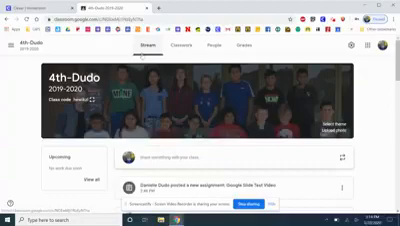
Scroll the 4th-Dudo stream down to the second announcement post
{"action": "scroll", "scroll_direction": "down", "scroll_amount": 3}
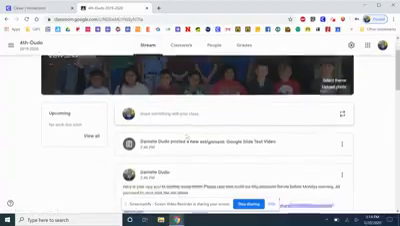